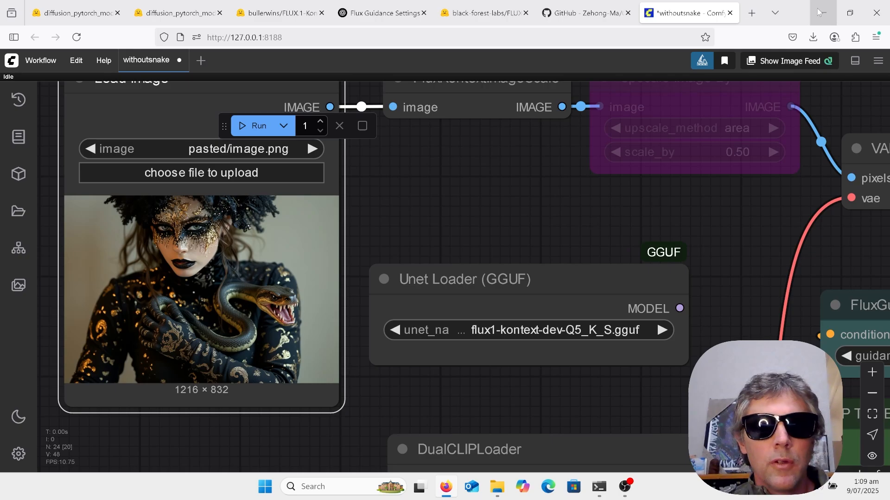
# Load withoutsnake.png's snake-removal workflow into ComfyUI, then dismiss File Explorer.
pyautogui.click(483, 13)
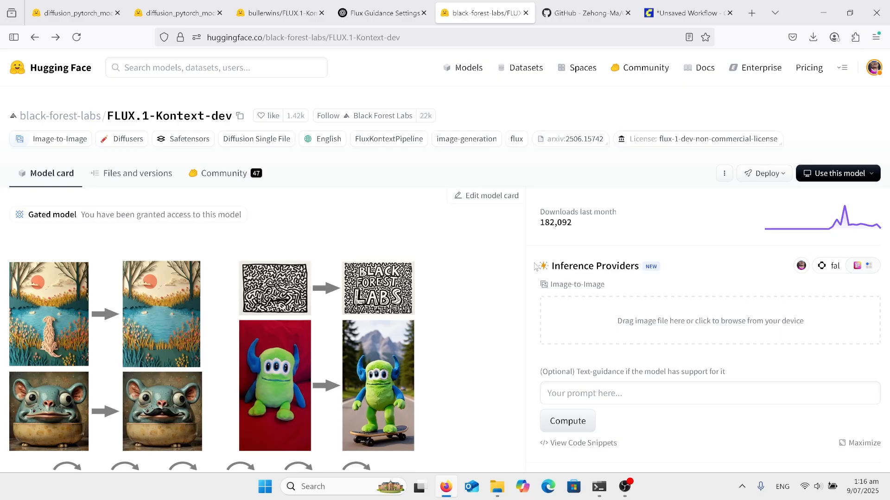
pyautogui.scroll(-3)
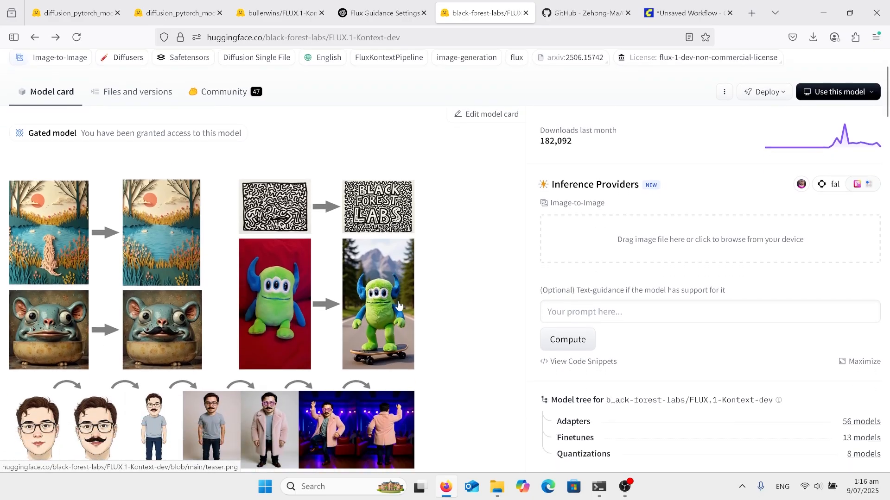
pyautogui.scroll(-3)
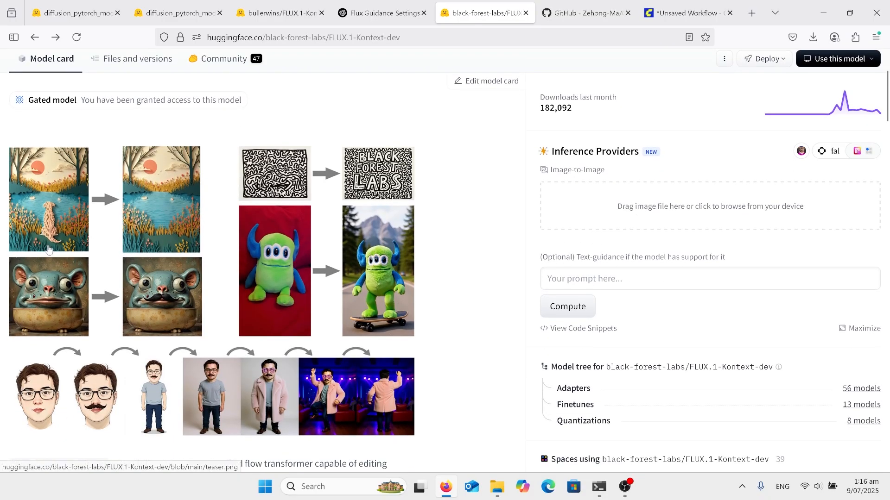
pyautogui.moveTo(128, 247)
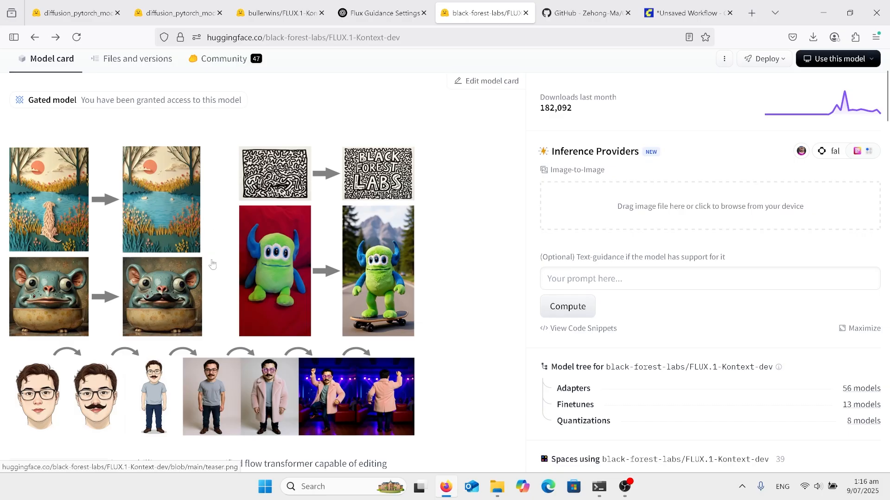
pyautogui.moveTo(280, 311)
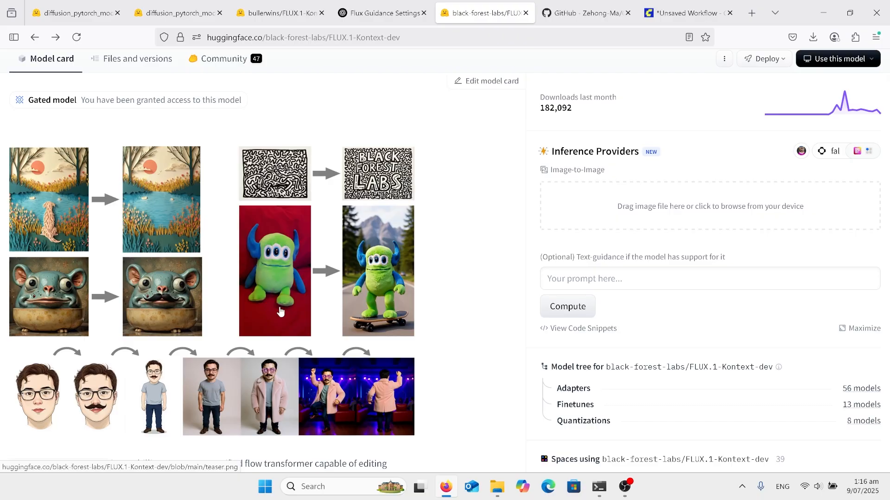
pyautogui.moveTo(293, 309)
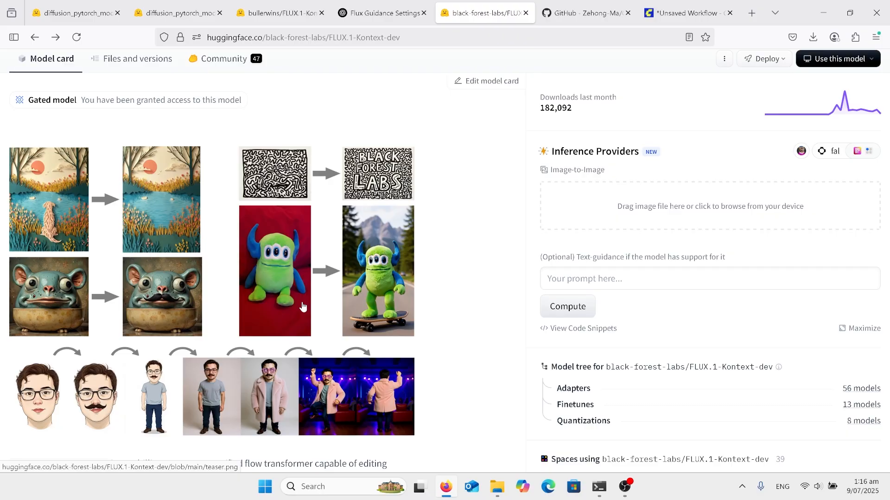
pyautogui.moveTo(281, 315)
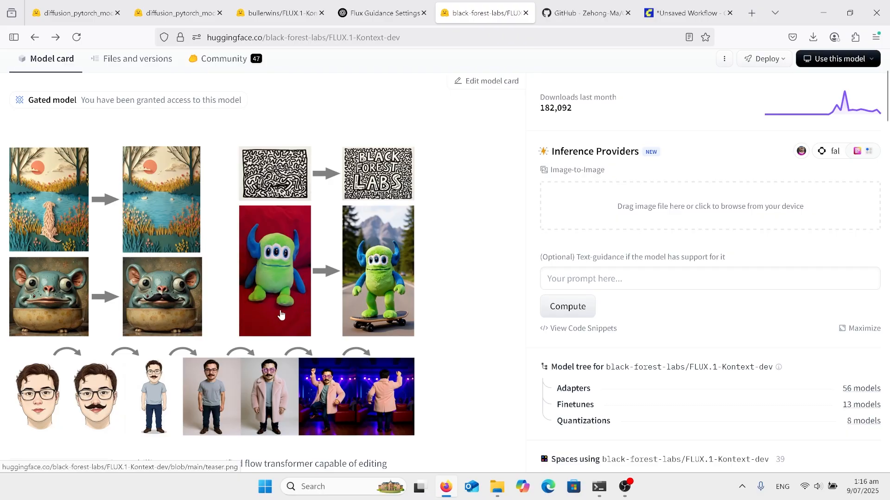
pyautogui.scroll(-3)
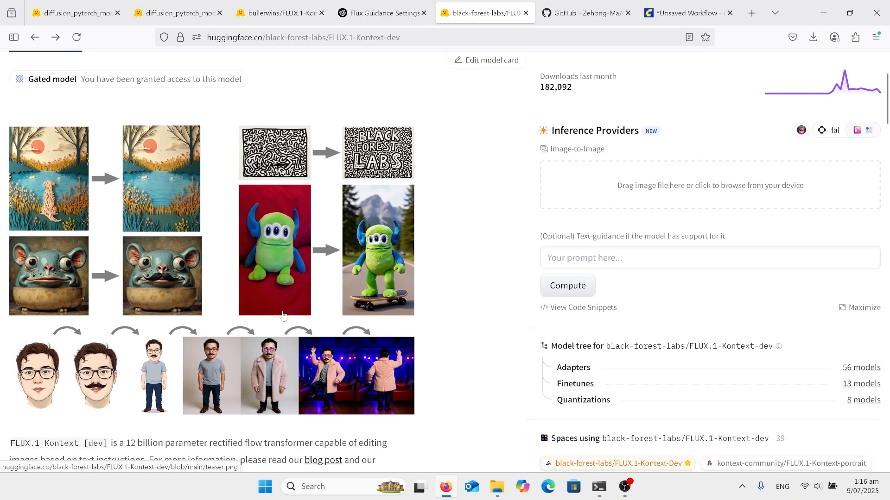
pyautogui.scroll(-3)
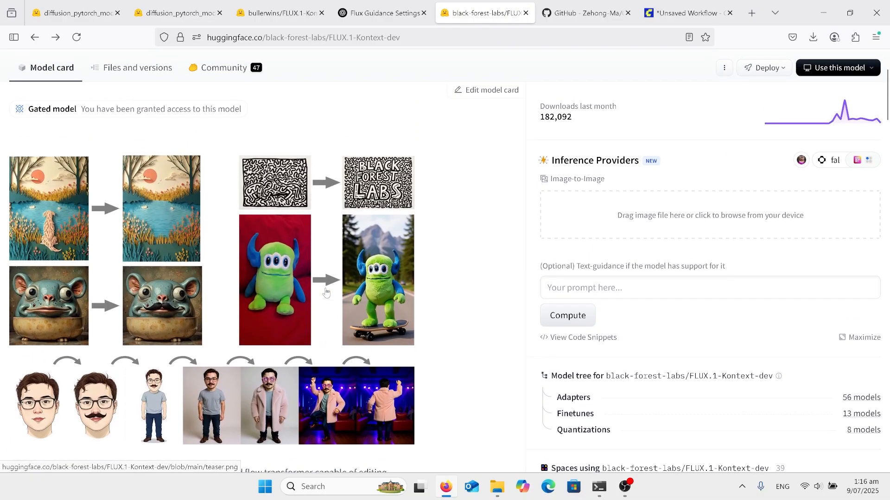
pyautogui.scroll(3)
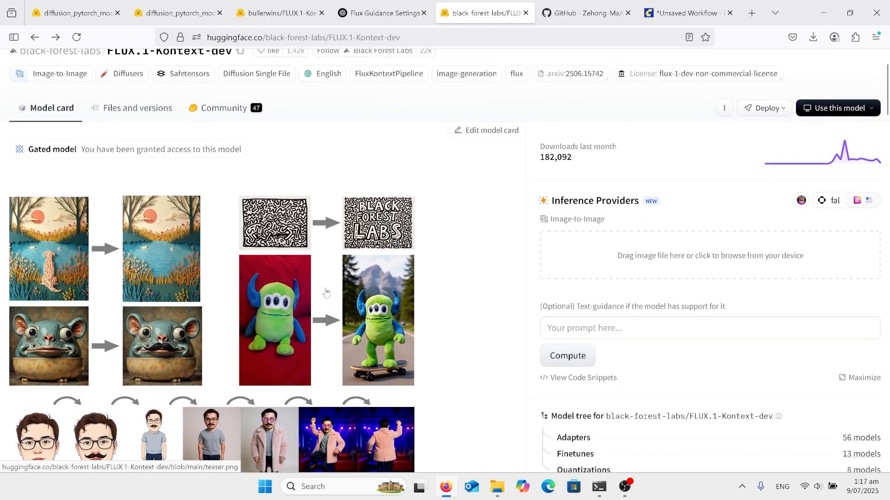
pyautogui.scroll(-3)
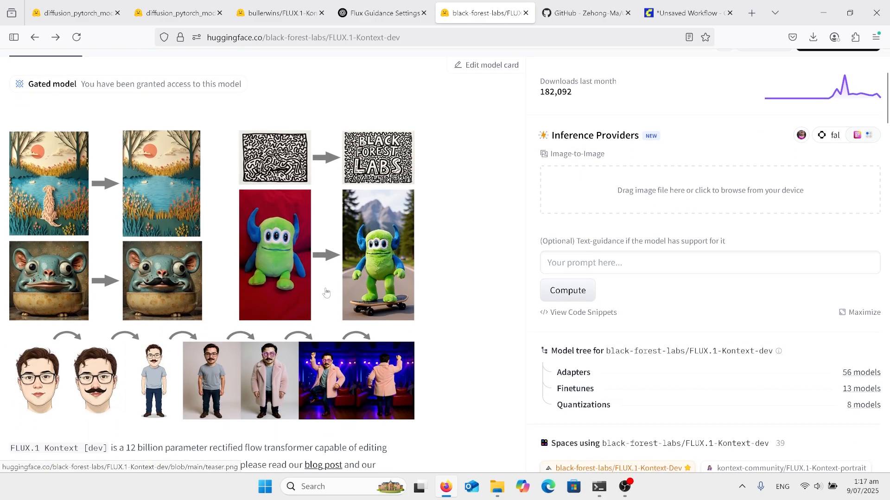
pyautogui.scroll(-3)
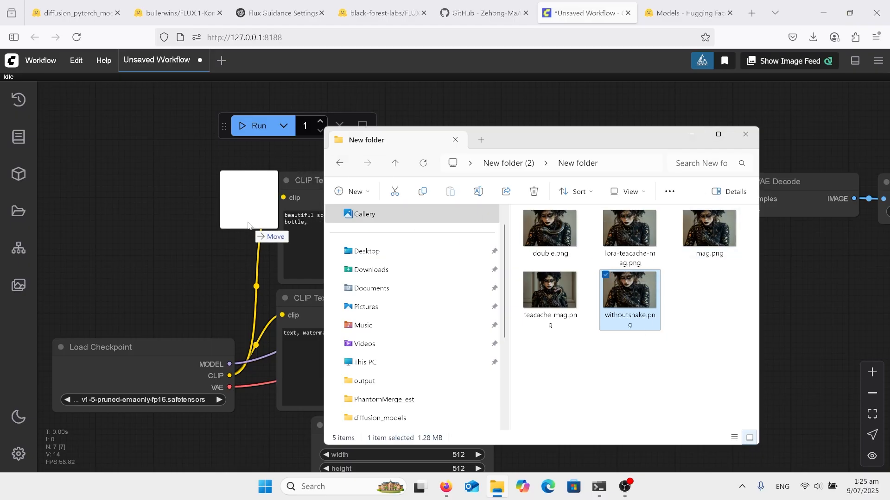
pyautogui.doubleClick(629, 291)
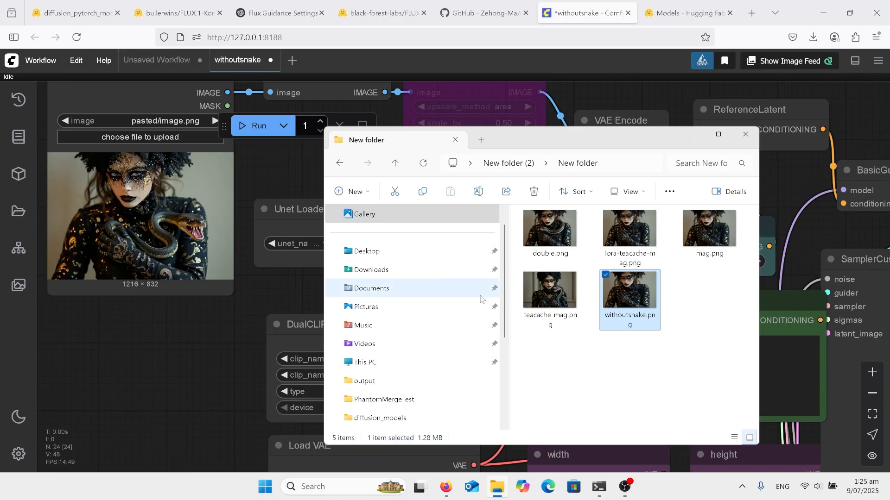
pyautogui.click(744, 134)
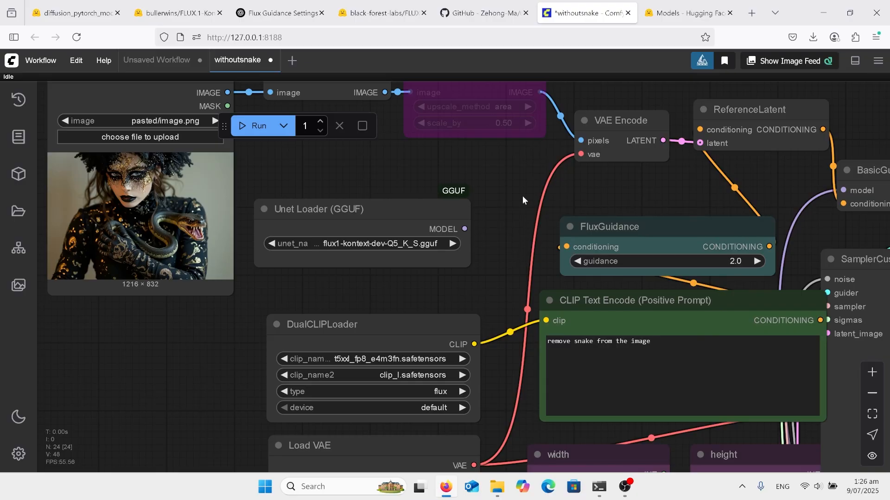
pyautogui.moveTo(513, 202)
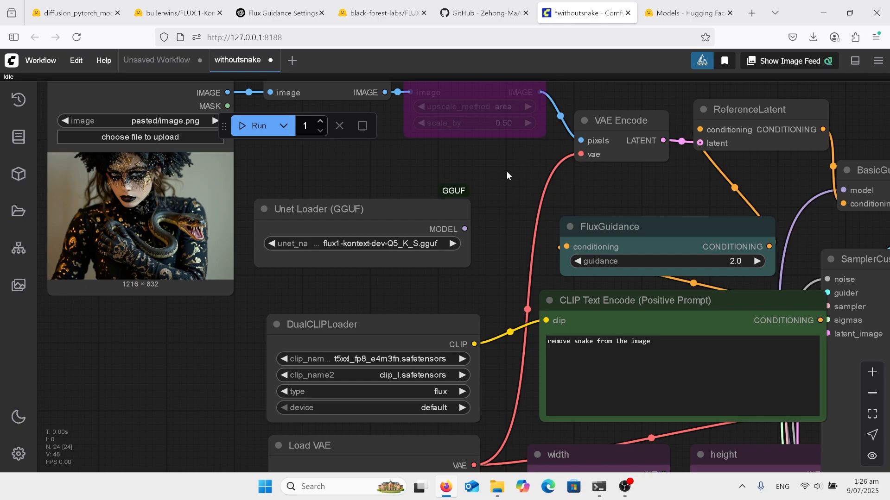
pyautogui.moveTo(509, 178)
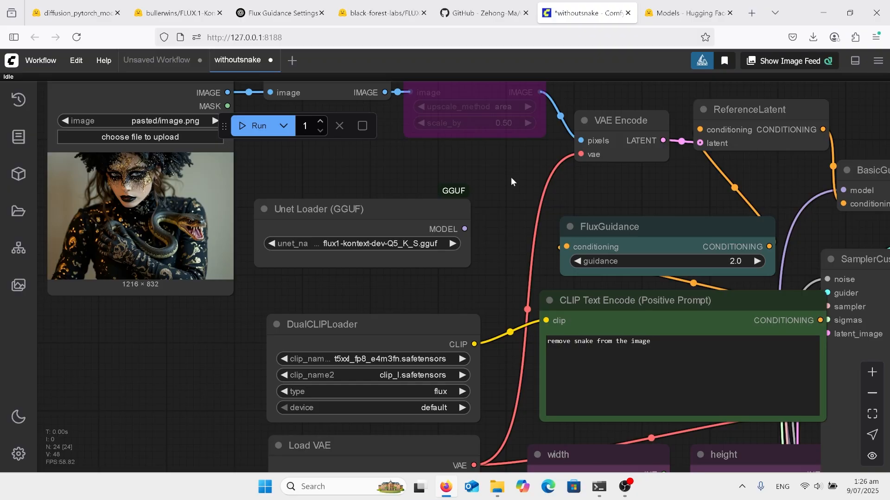
pyautogui.moveTo(510, 194)
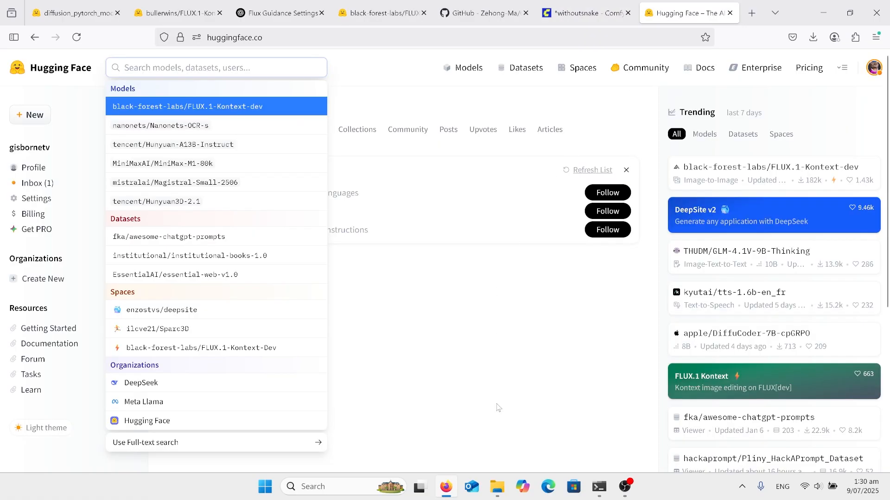
# Search Hugging Face for FLUX.1-Kontext-dev and open its model page.
pyautogui.write('f')
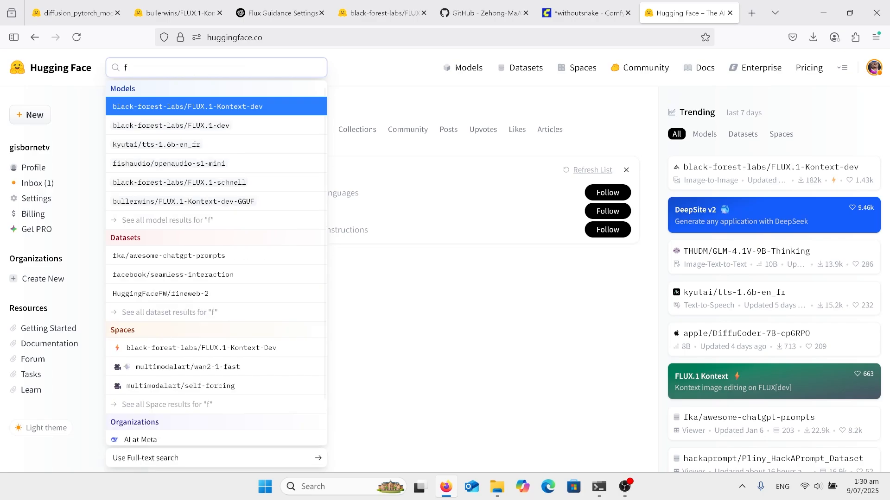
pyautogui.write('lux konte')
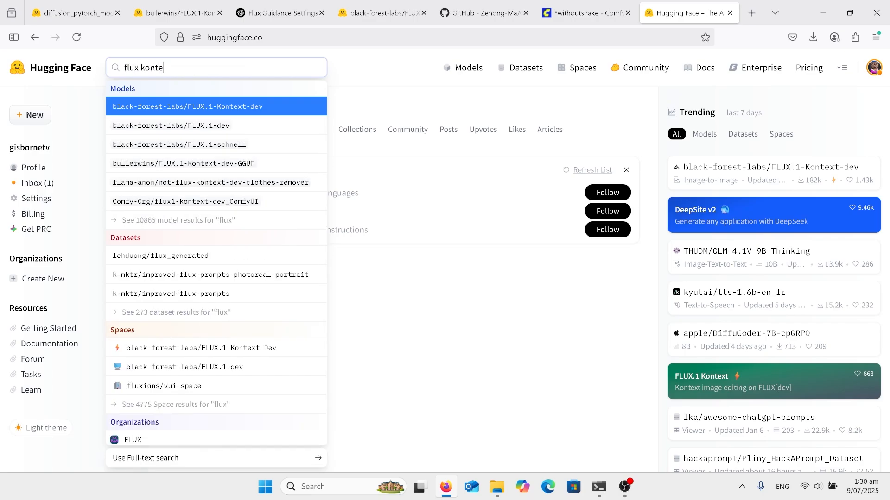
pyautogui.write('xt')
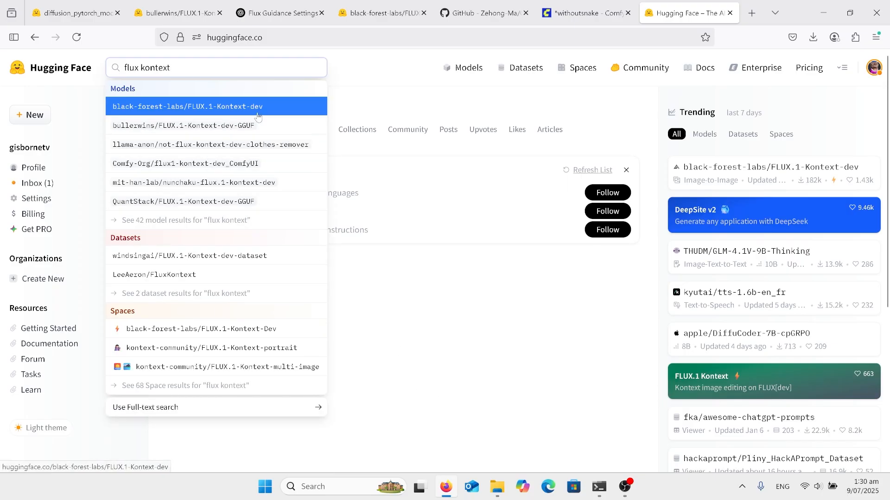
pyautogui.click(187, 106)
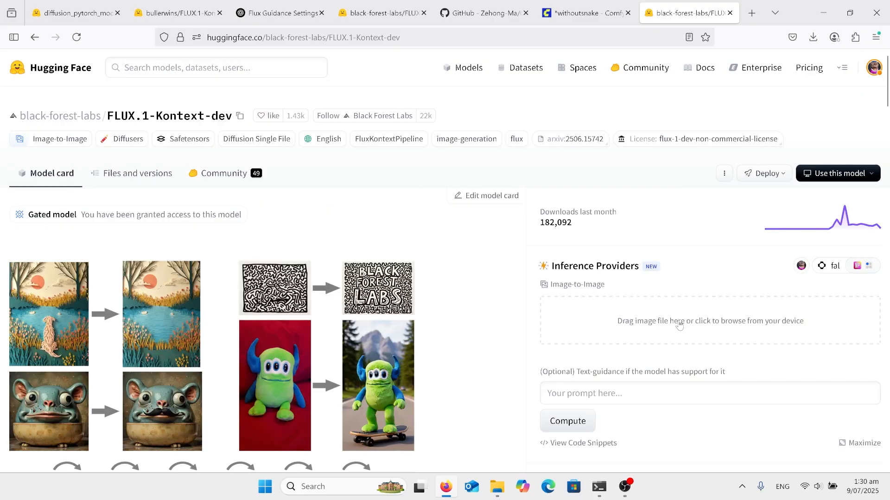
# Show the eight Quantizations builds, including several GGUF repositories.
pyautogui.scroll(-3)
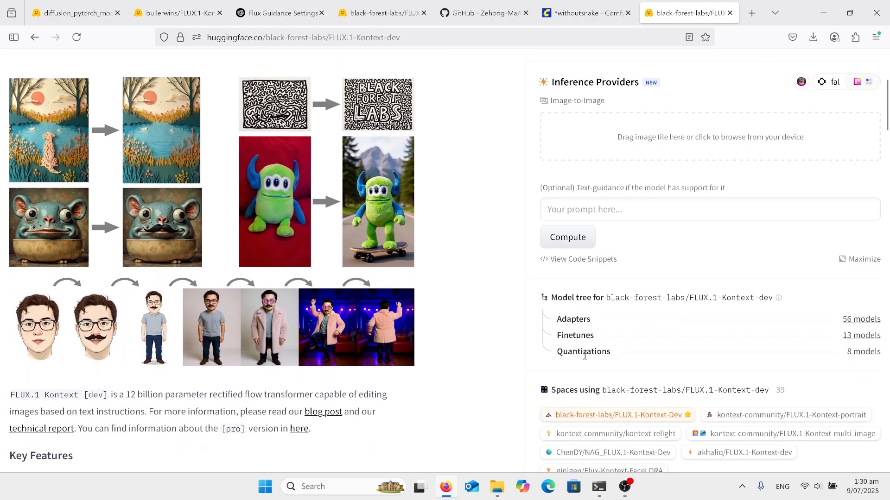
pyautogui.moveTo(723, 357)
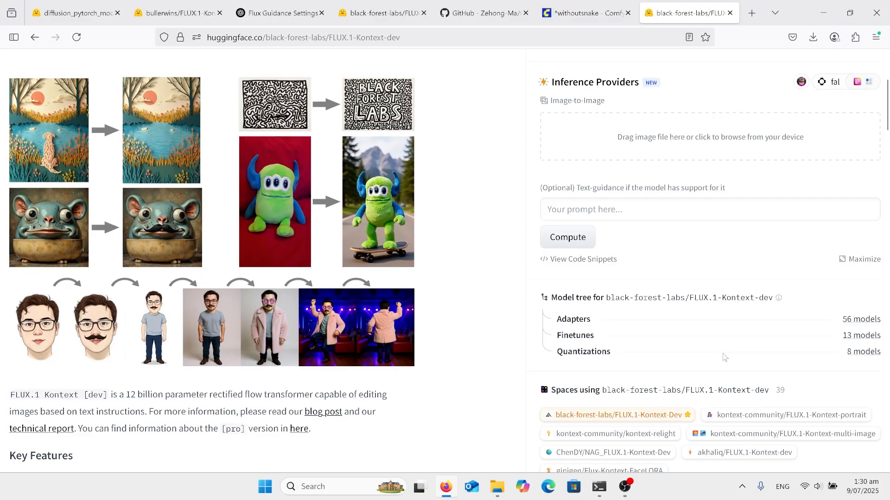
pyautogui.click(862, 352)
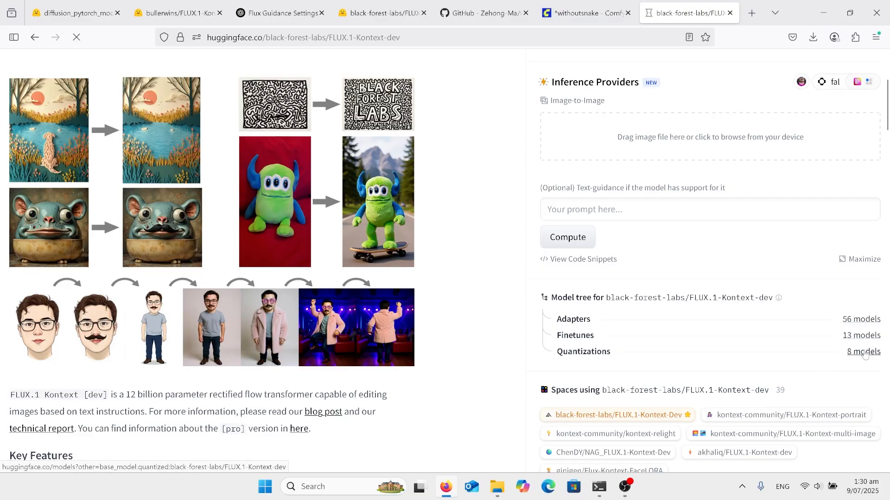
pyautogui.click(863, 351)
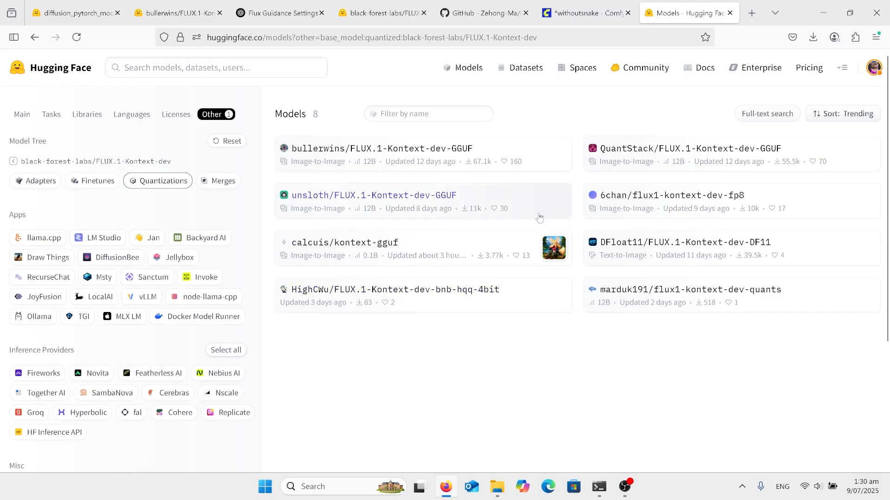
pyautogui.moveTo(518, 205)
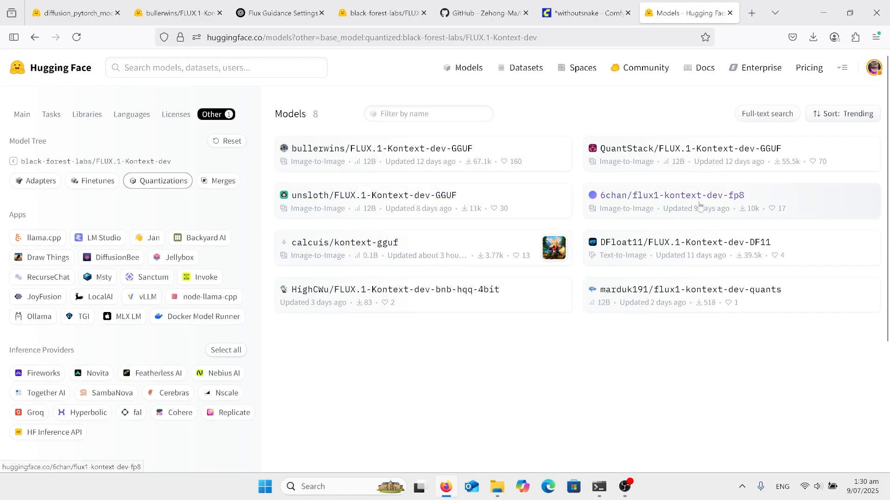
pyautogui.moveTo(695, 202)
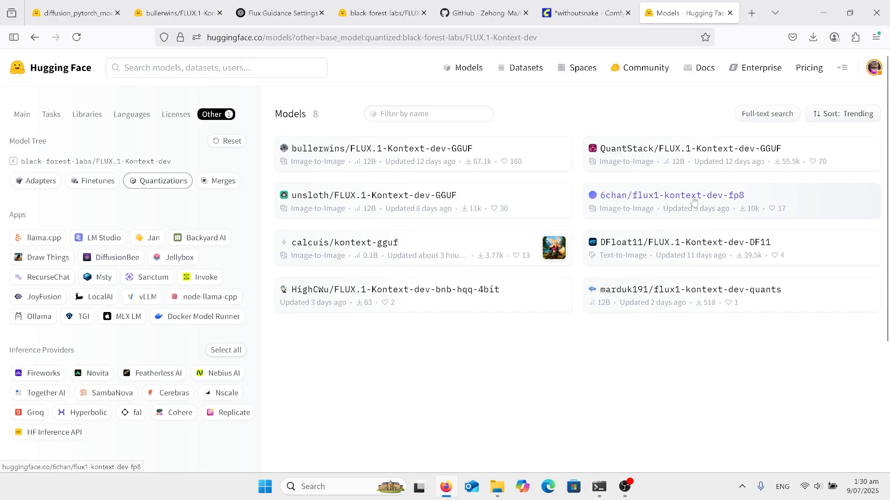
pyautogui.moveTo(651, 202)
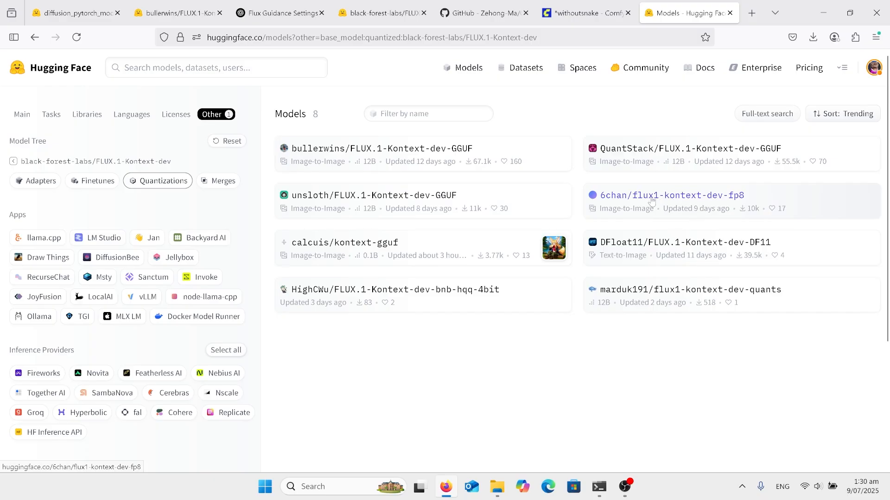
pyautogui.moveTo(728, 202)
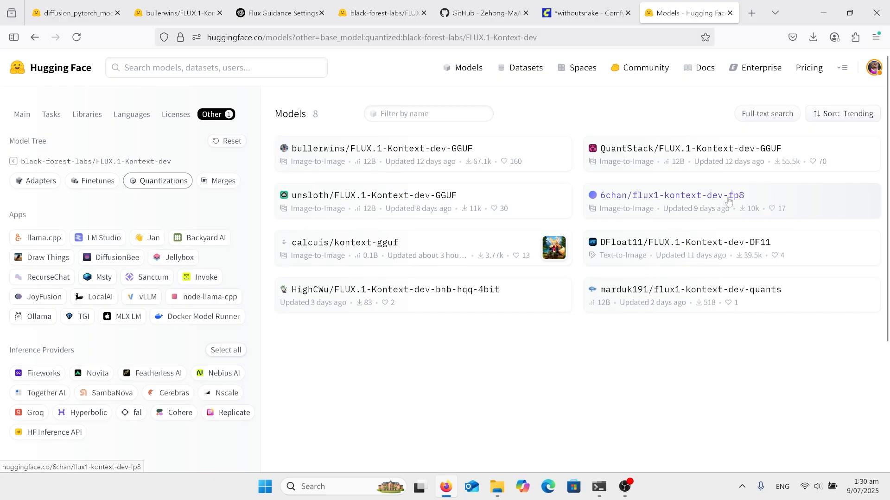
# Browse the 6chan fp8 and bullerwins GGUF repositories, returning to the quantized list.
pyautogui.click(672, 195)
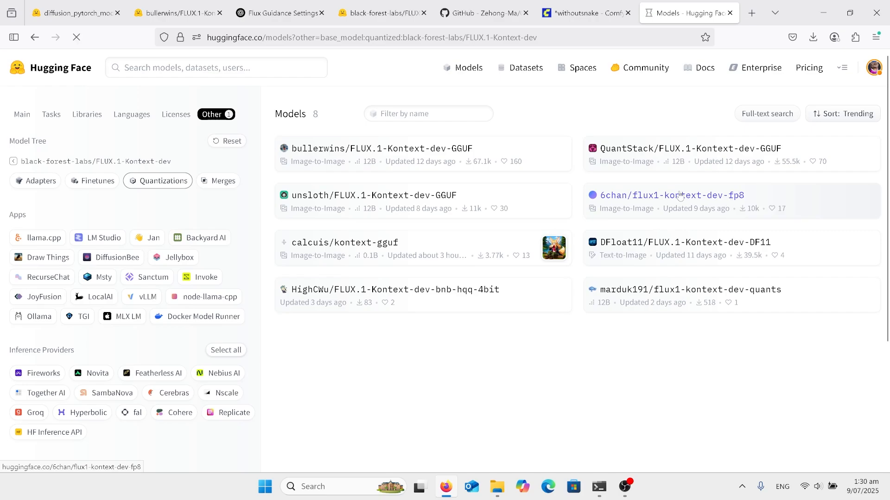
pyautogui.click(672, 195)
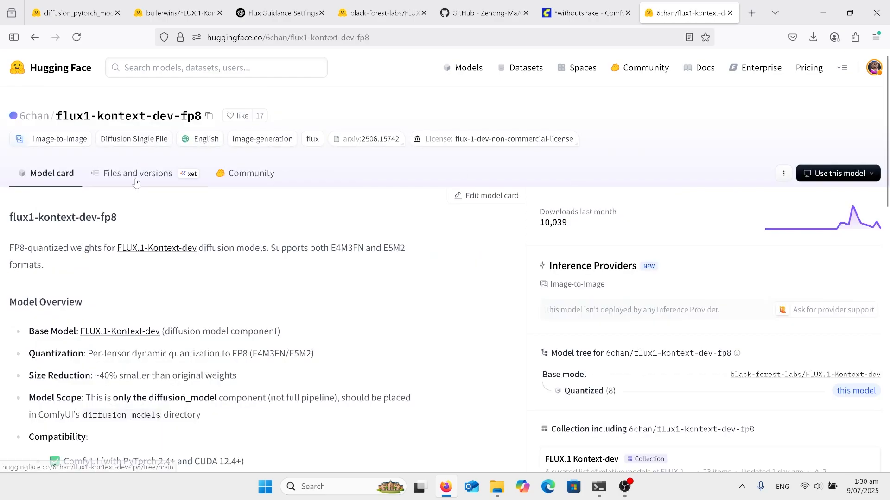
pyautogui.click(136, 173)
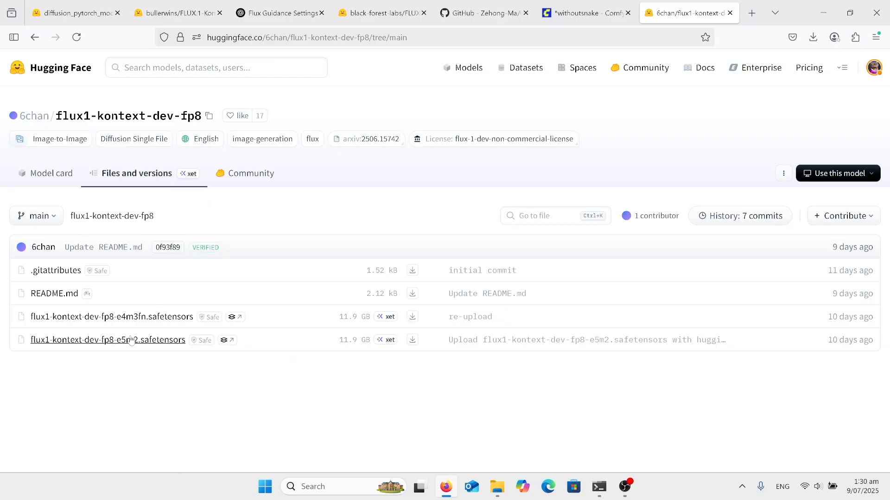
pyautogui.moveTo(156, 317)
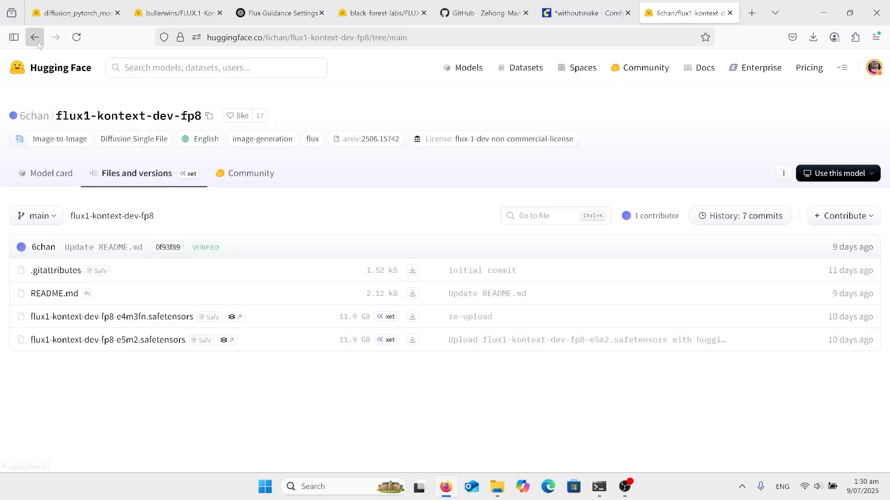
pyautogui.click(51, 172)
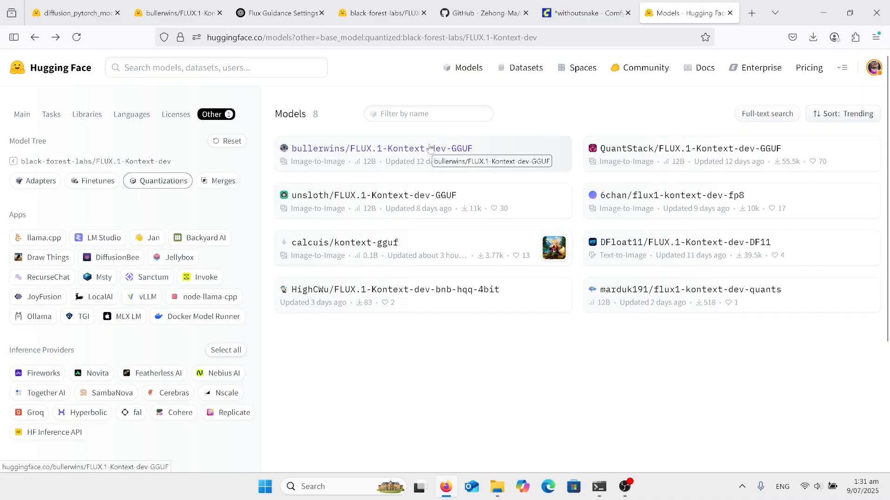
pyautogui.click(382, 149)
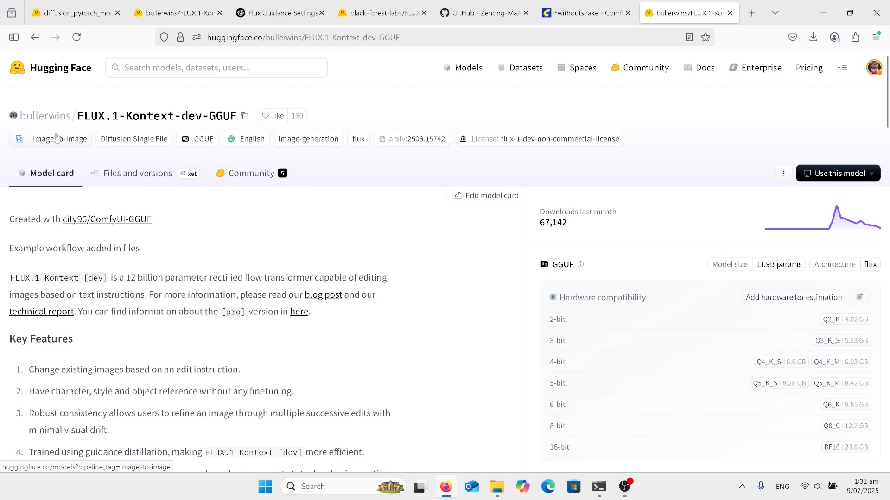
pyautogui.moveTo(112, 127)
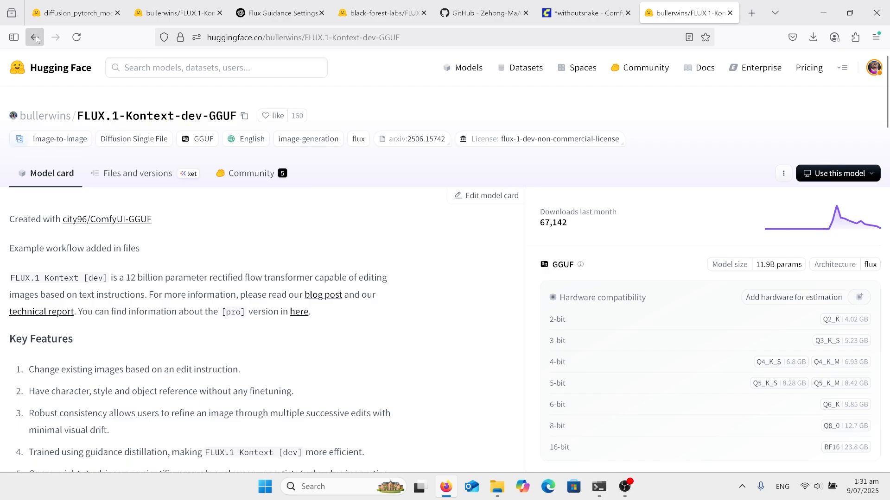
pyautogui.click(34, 37)
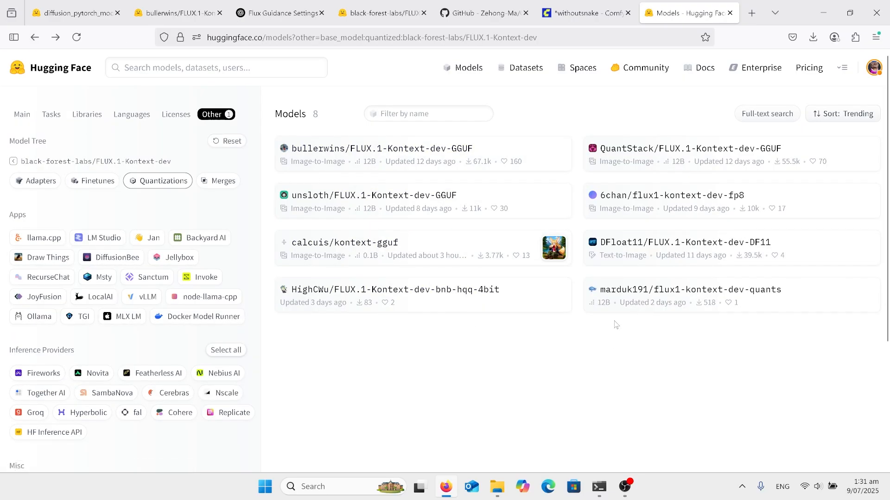
# View QuantStack's FLUX.1-Kontext-dev-GGUF files, from Q2_K (4.02 GB) to Q8_0 (12.7 GB).
pyautogui.click(690, 148)
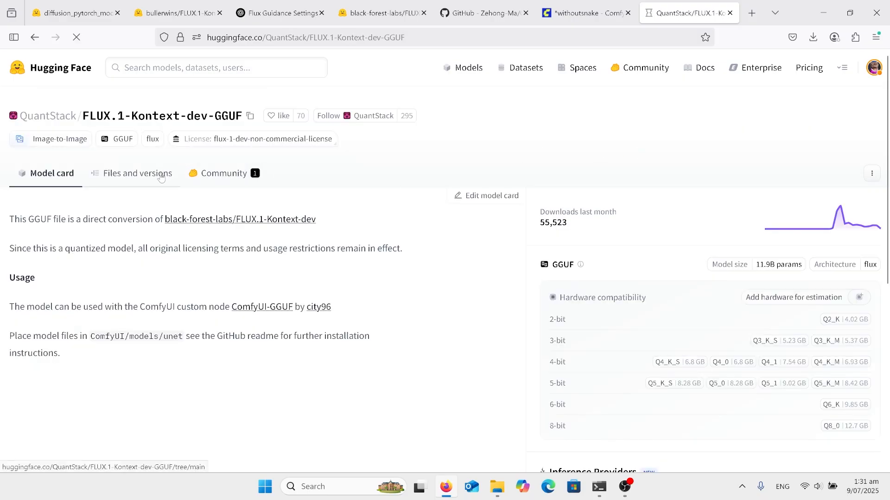
pyautogui.click(137, 173)
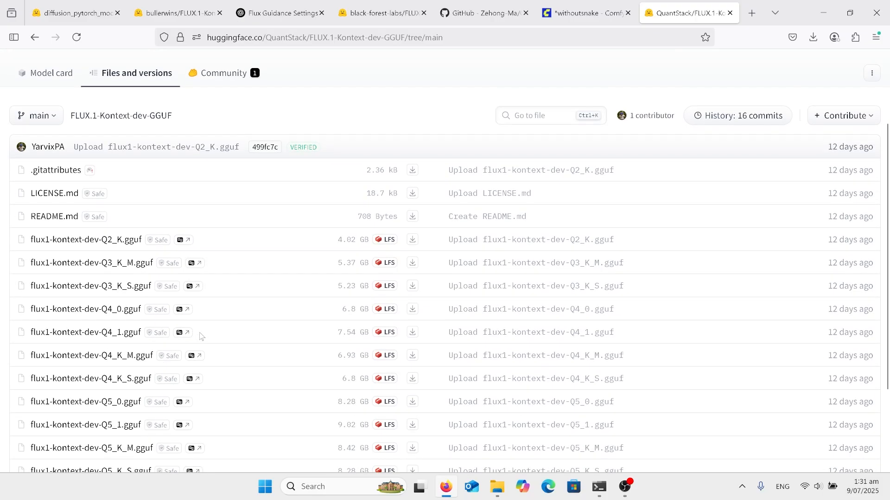
pyautogui.scroll(-3)
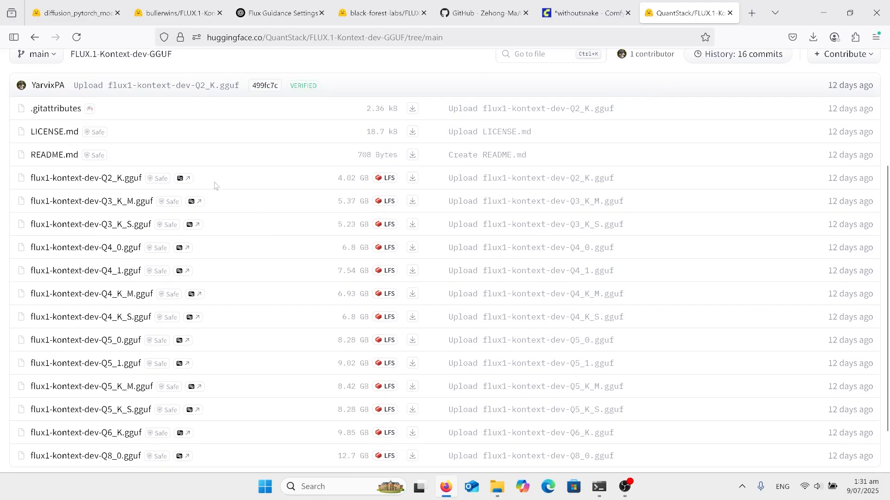
pyautogui.scroll(-3)
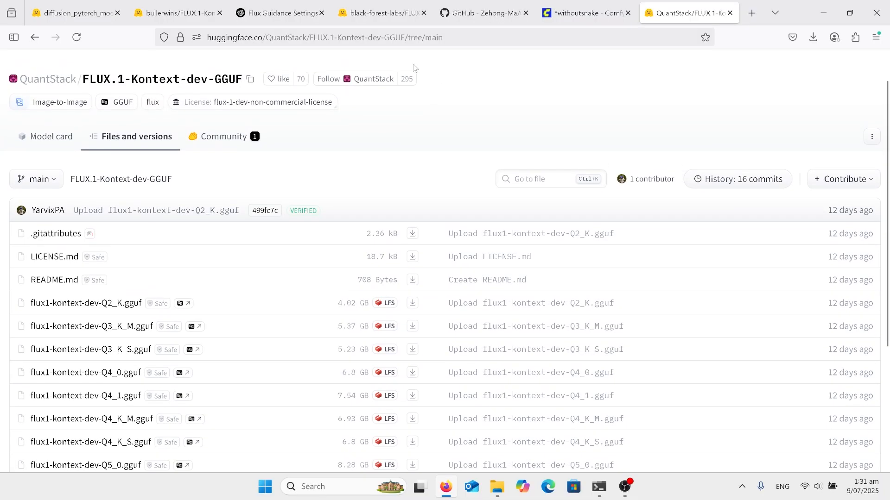
pyautogui.moveTo(518, 218)
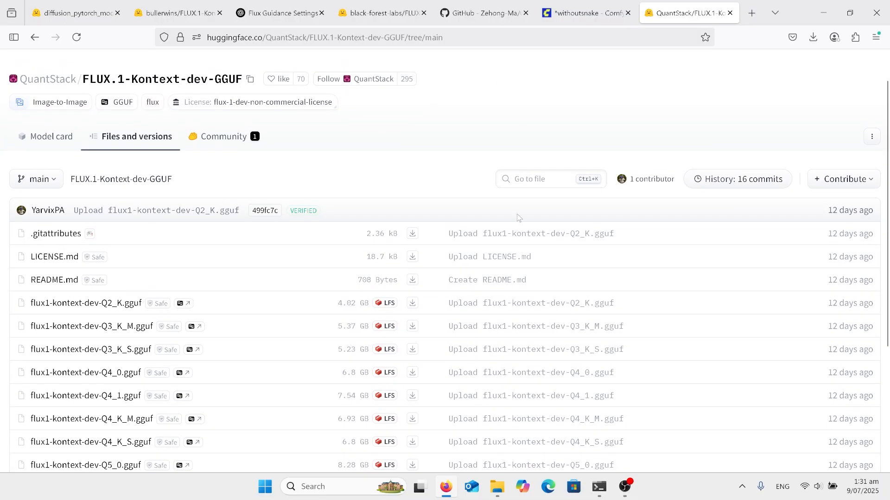
pyautogui.moveTo(423, 423)
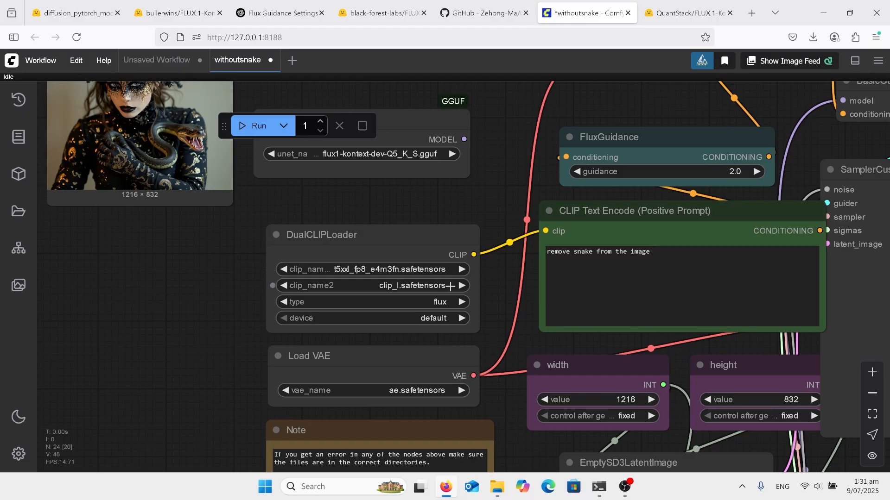
pyautogui.moveTo(445, 209)
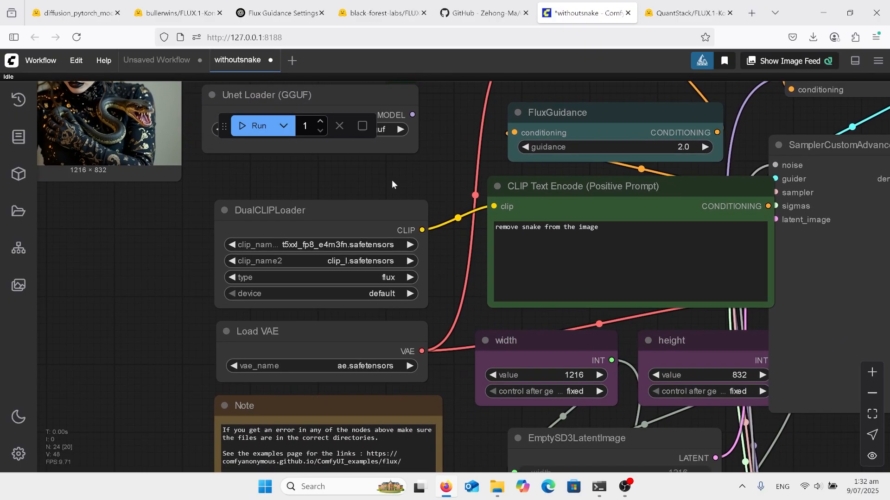
pyautogui.moveTo(430, 376)
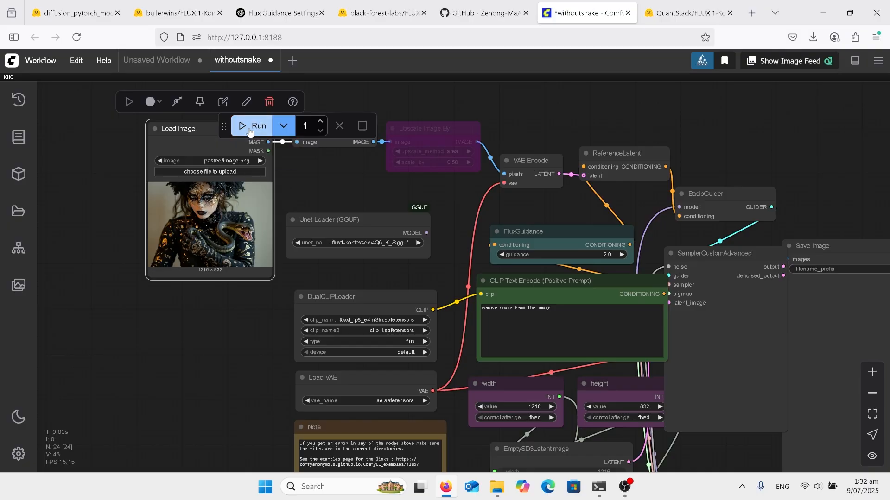
# Run the withoutsnake workflow at guidance 2.0 to generate the snake-free image.
pyautogui.click(256, 126)
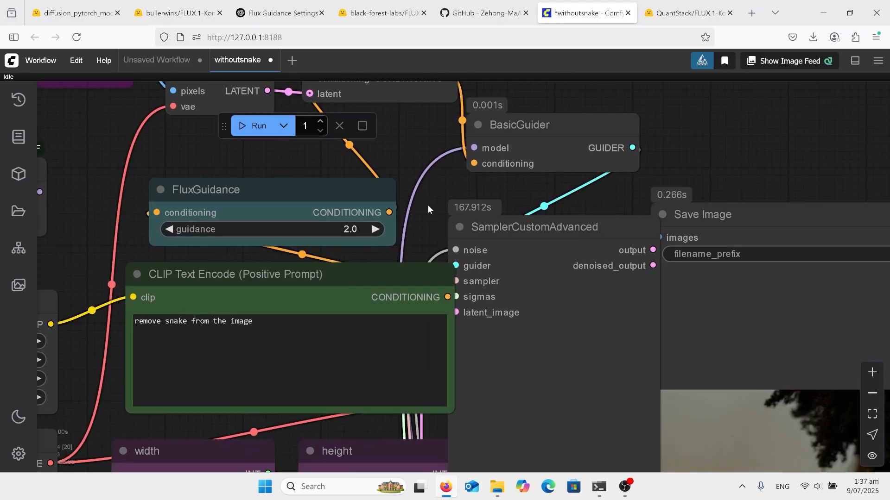
pyautogui.click(278, 12)
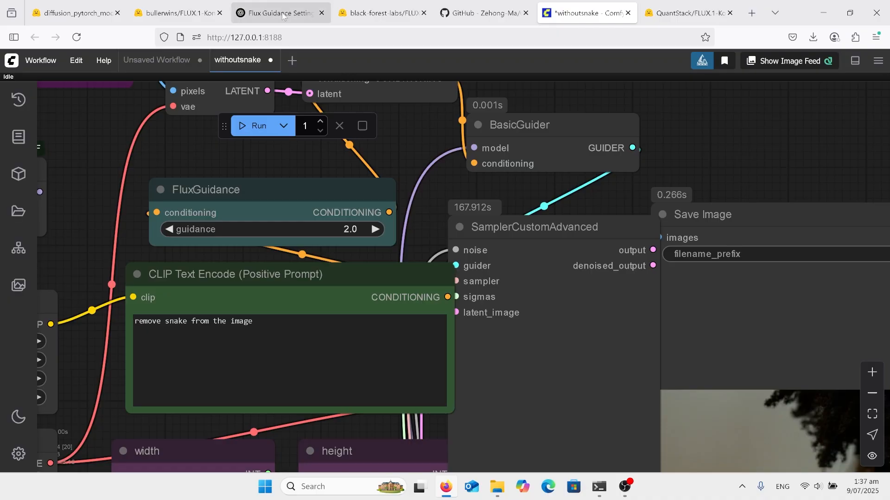
# Check ChatGPT's recommended flux_guidance ranges, then return to the withoutsnake workflow.
pyautogui.click(278, 12)
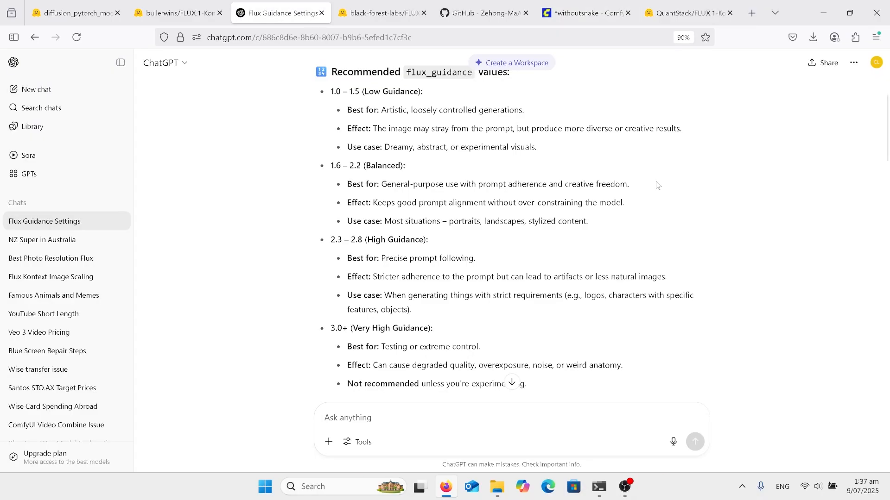
pyautogui.moveTo(660, 187)
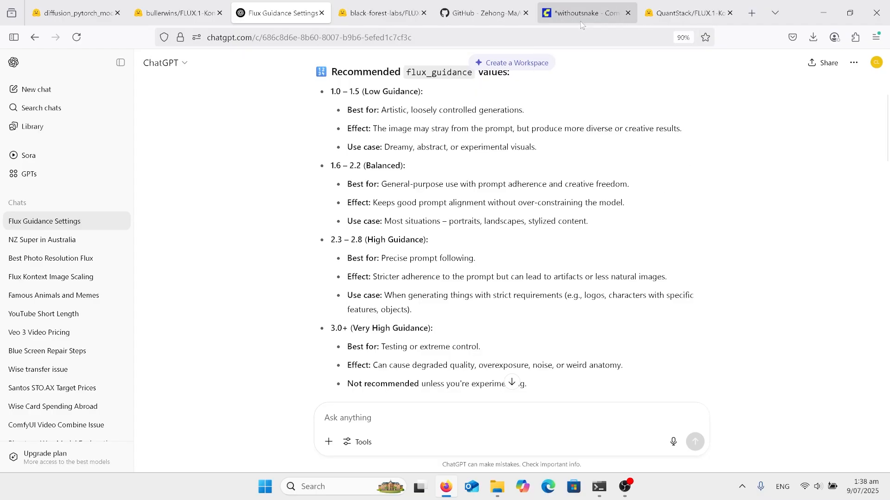
pyautogui.click(584, 13)
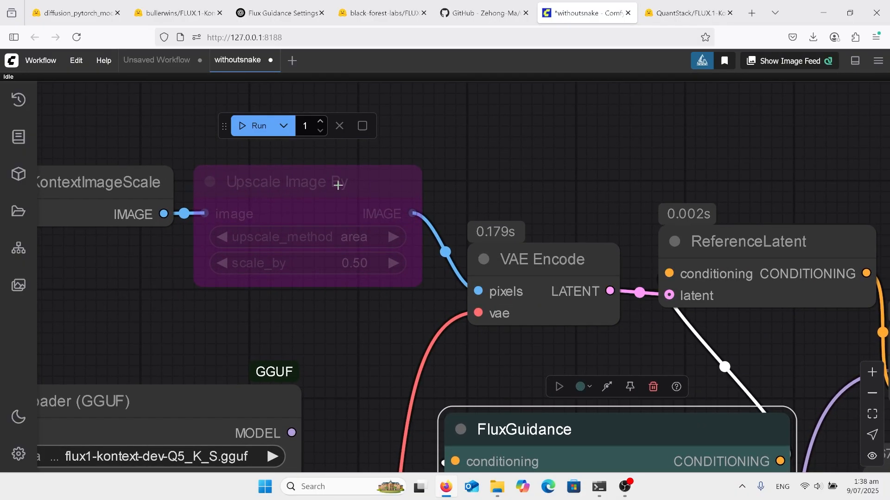
# Un-bypass the Upscale Image By node that halves the input image.
pyautogui.click(306, 182)
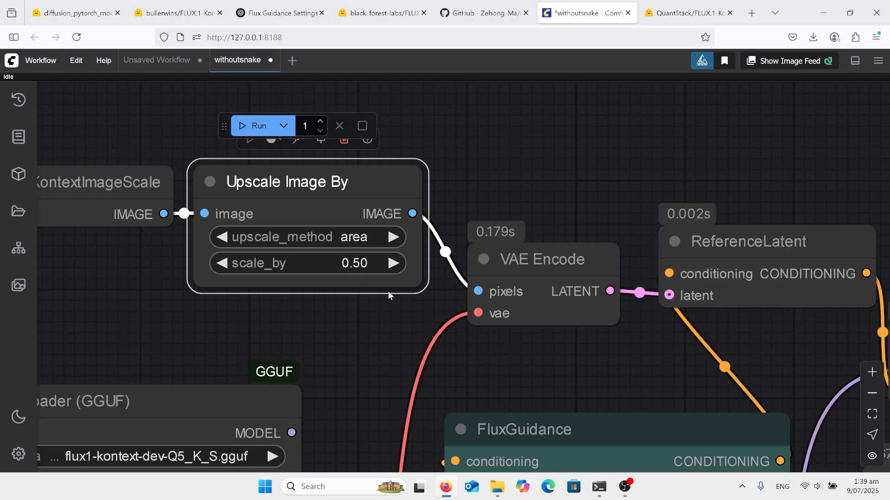
pyautogui.moveTo(367, 333)
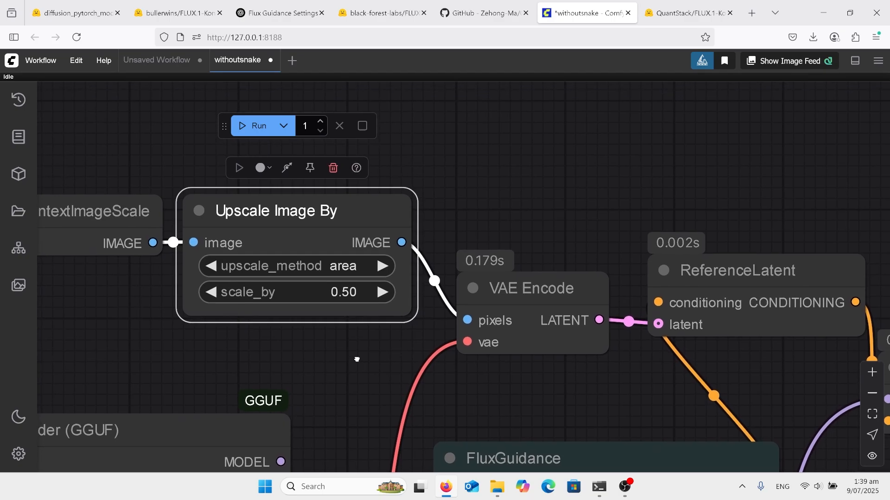
pyautogui.moveTo(357, 362)
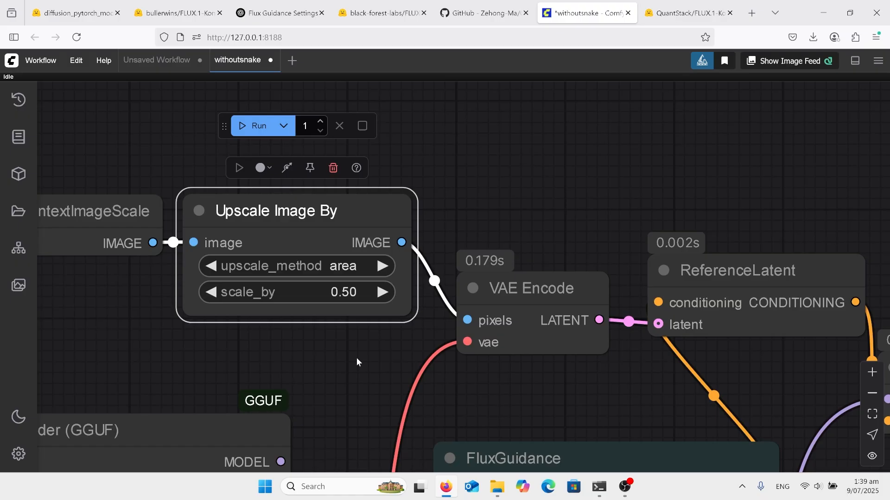
pyautogui.moveTo(291, 182)
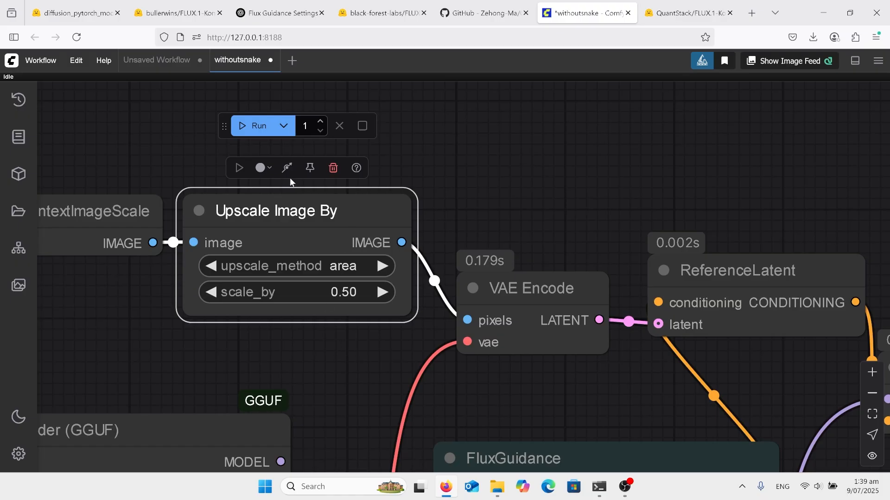
pyautogui.click(286, 167)
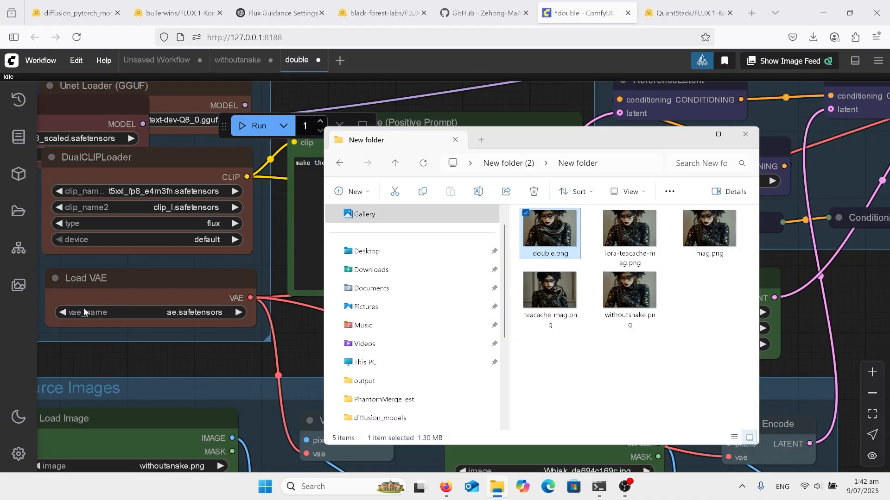
# Bring the double workflow with woman and snake images forward and run it.
pyautogui.click(744, 134)
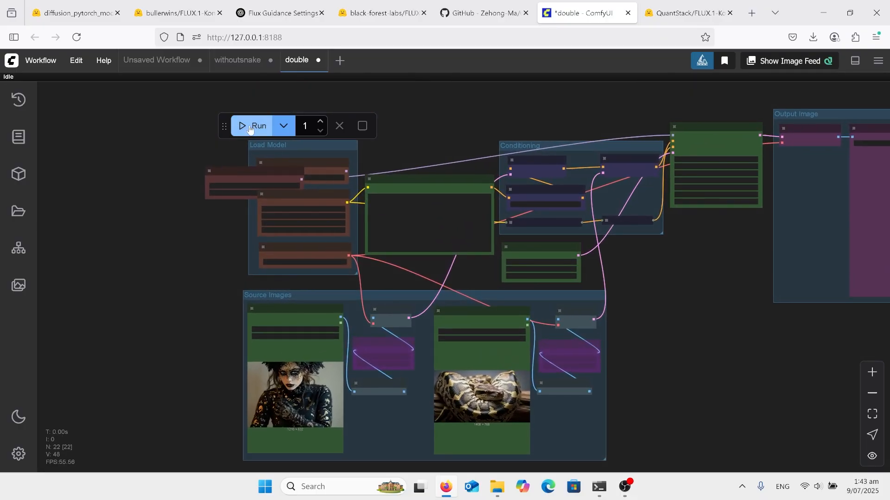
pyautogui.click(257, 126)
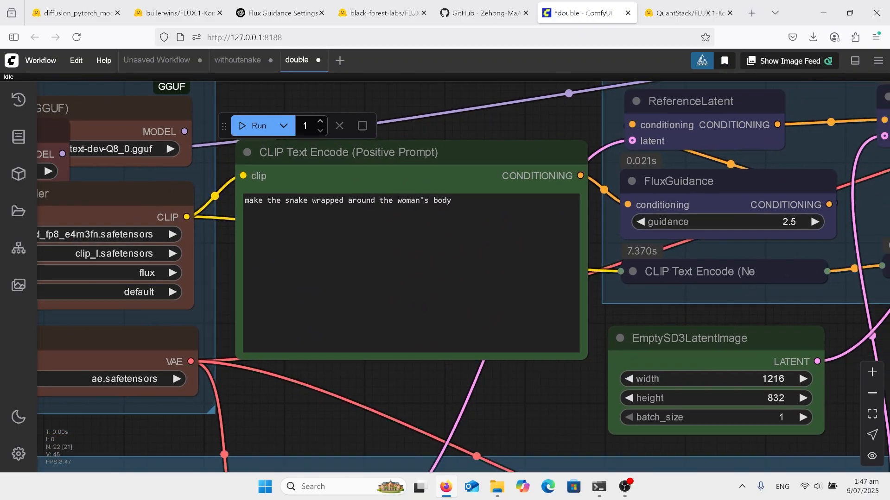
# Move Load Diffusion Model out of the group and feed KSampler from the GGUF loader.
pyautogui.scroll(-3)
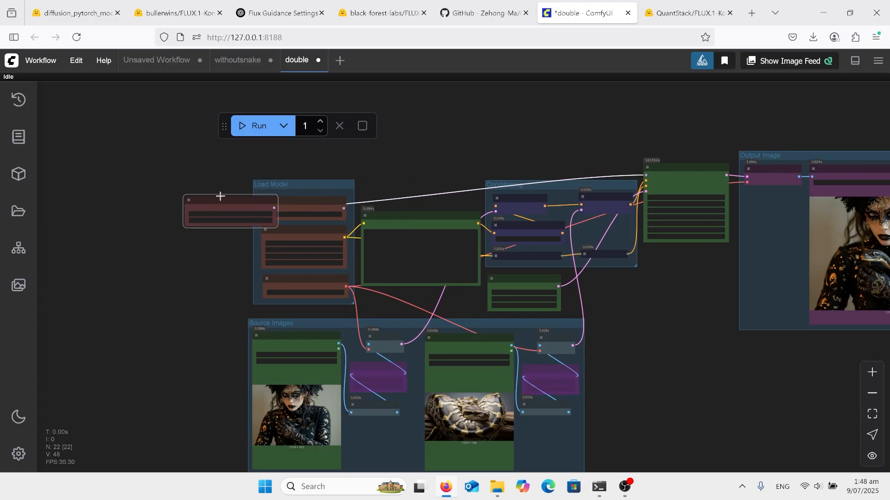
pyautogui.moveTo(230, 211); pyautogui.dragTo(463, 142)
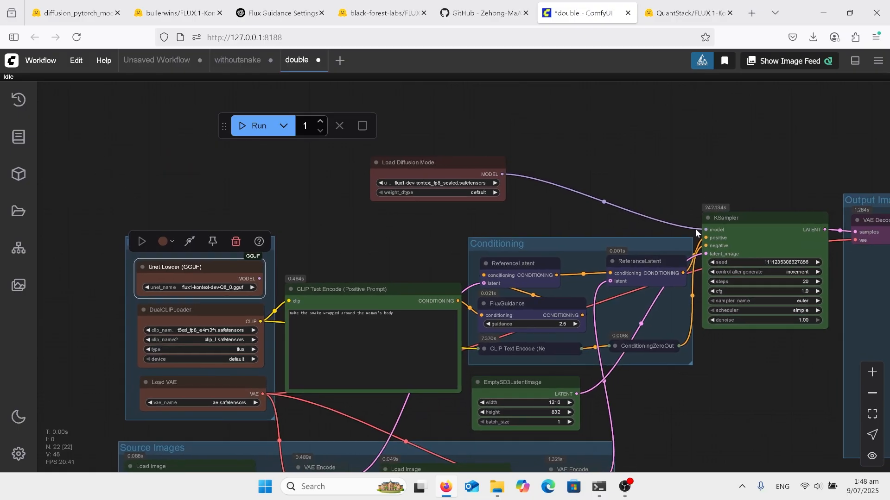
pyautogui.moveTo(501, 174); pyautogui.dragTo(579, 170)
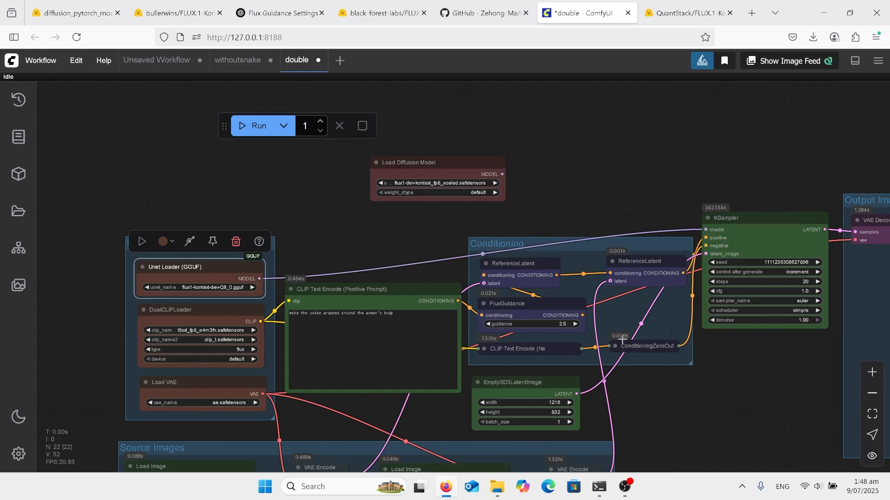
pyautogui.moveTo(685, 372)
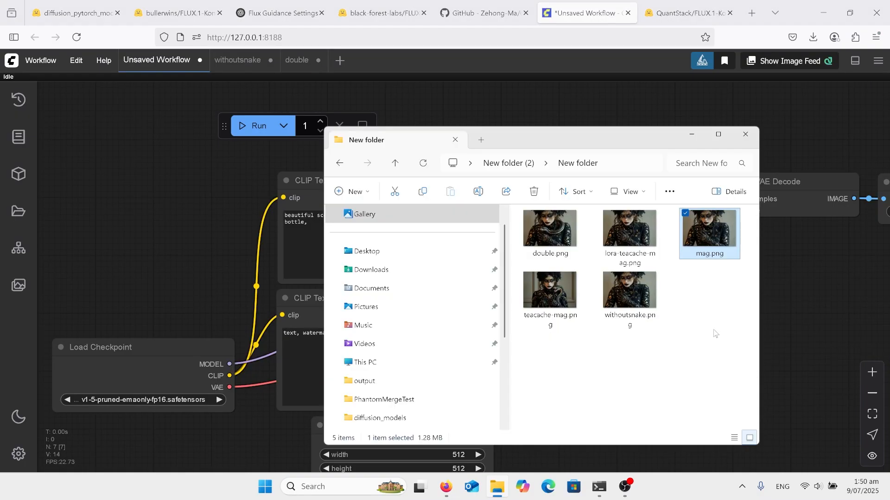
pyautogui.moveTo(703, 319)
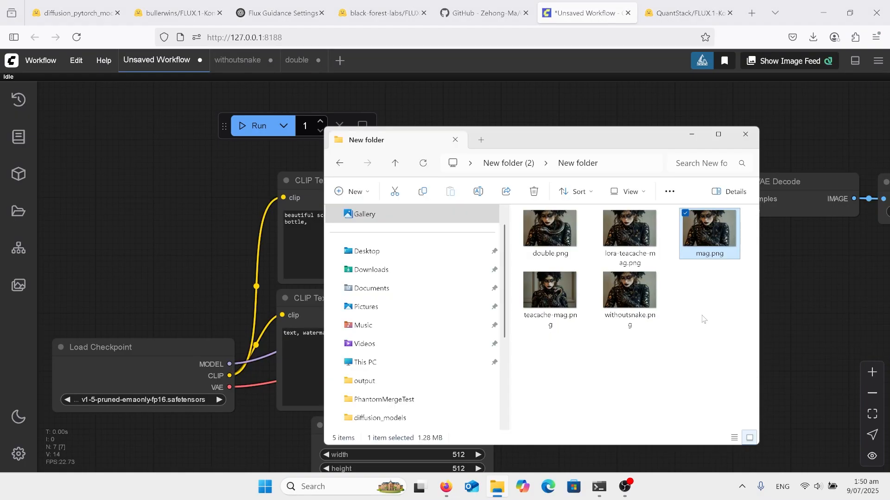
pyautogui.moveTo(708, 233)
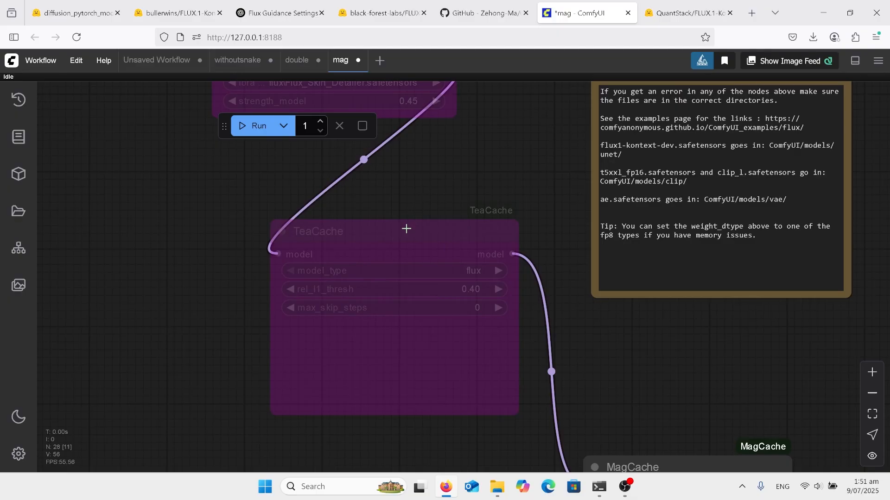
# Enable TeaCache in the mag workflow, keeping the Turbo LoRA at strength 1.00.
pyautogui.click(394, 231)
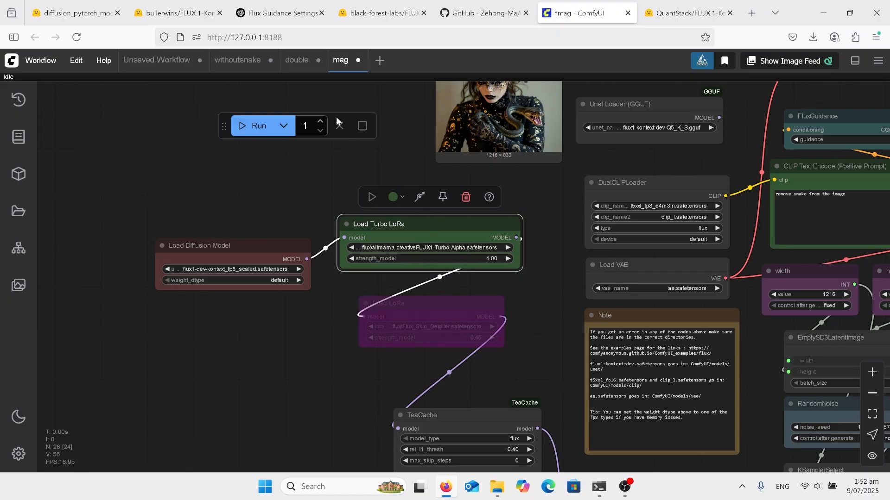
pyautogui.click(74, 13)
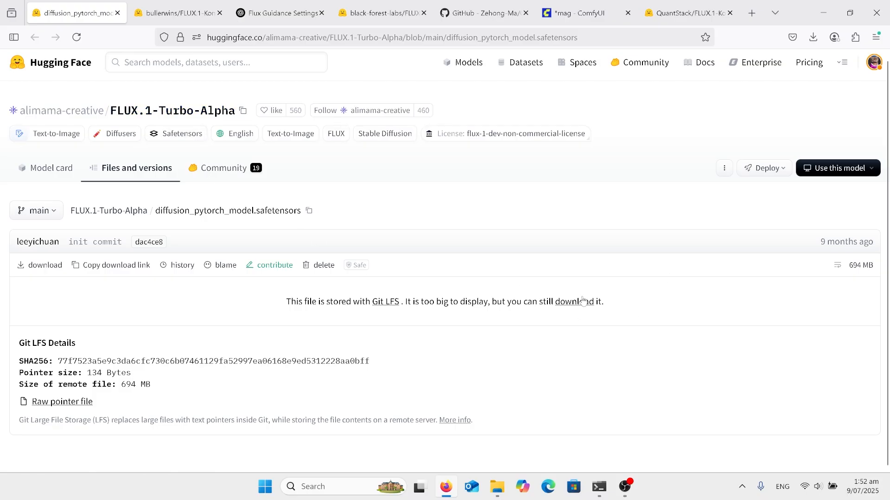
# Download FLUX.1-Turbo-Alpha's 694 MB diffusion_pytorch_model.safetensors file.
pyautogui.click(574, 13)
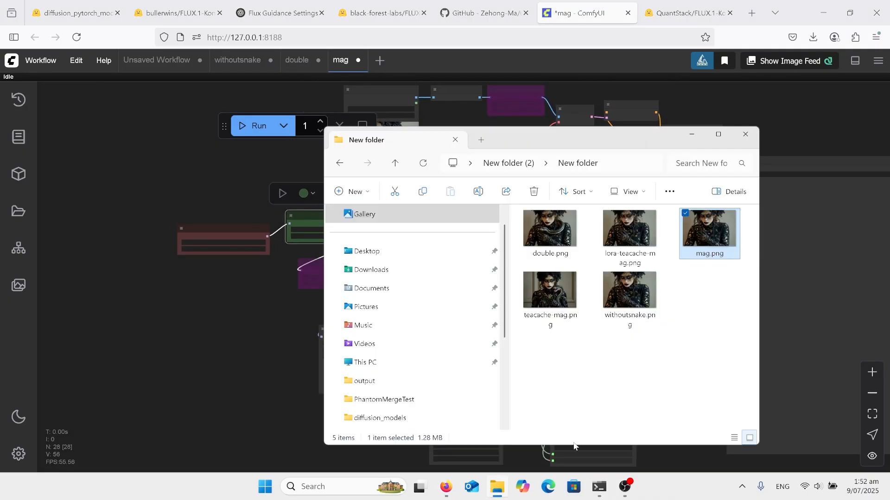
pyautogui.moveTo(613, 421)
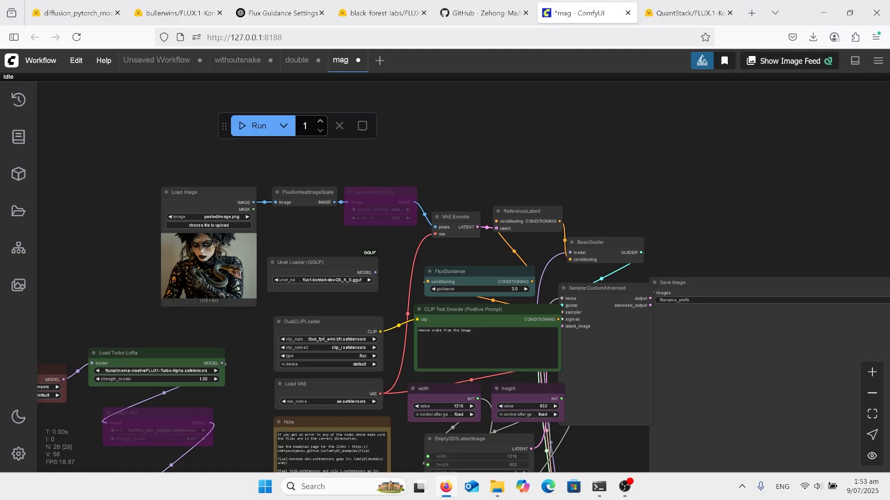
# Switch to the withoutsnake workflow to view its snake-free glitter portrait output.
pyautogui.click(237, 61)
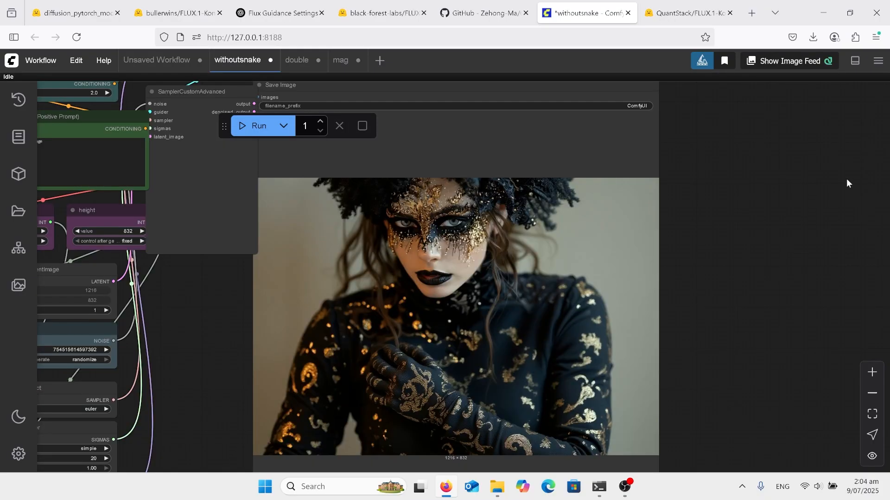